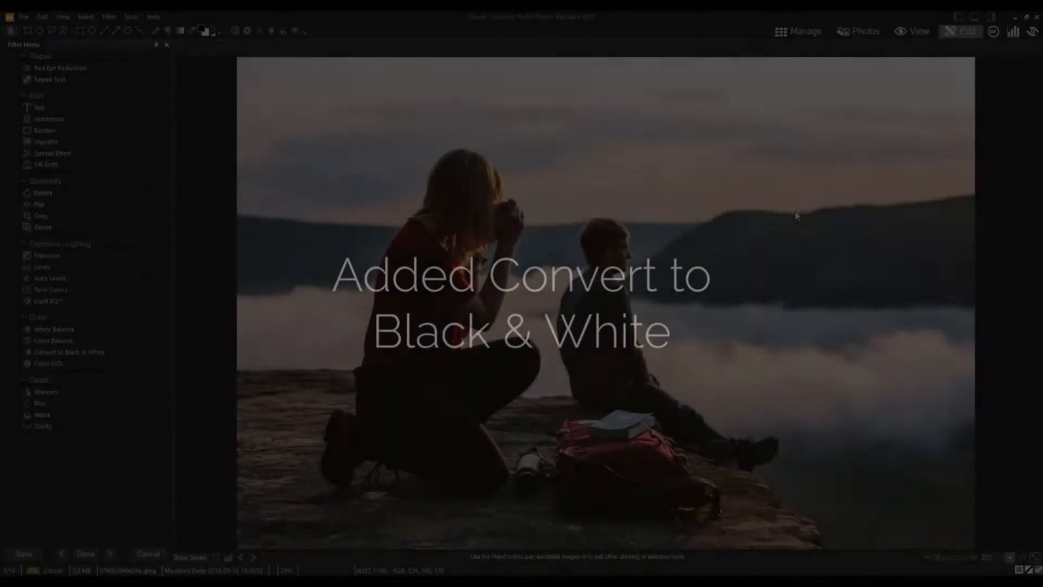
- Convert Clouds to black and white, brightening orange, yellow and green and lowering green contrast balance
left_click(69, 352)
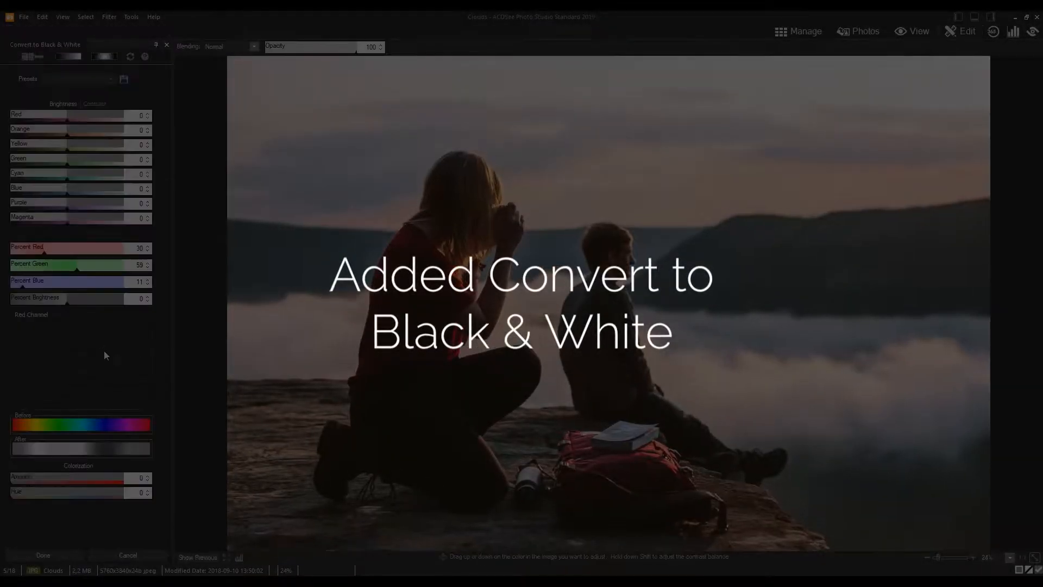
left_click_drag(74, 115, 113, 116)
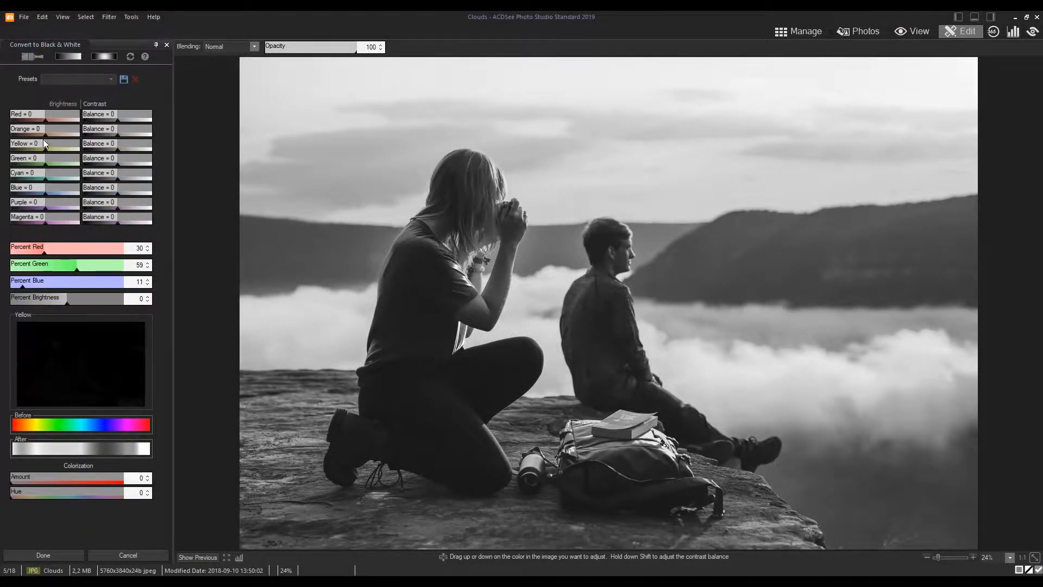
left_click_drag(46, 129, 63, 128)
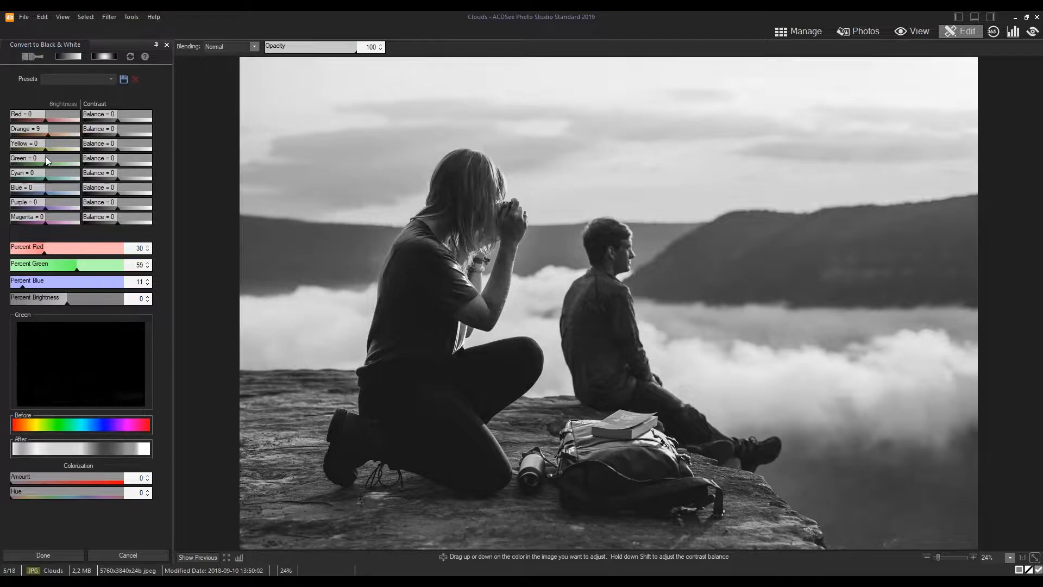
left_click_drag(33, 152, 63, 152)
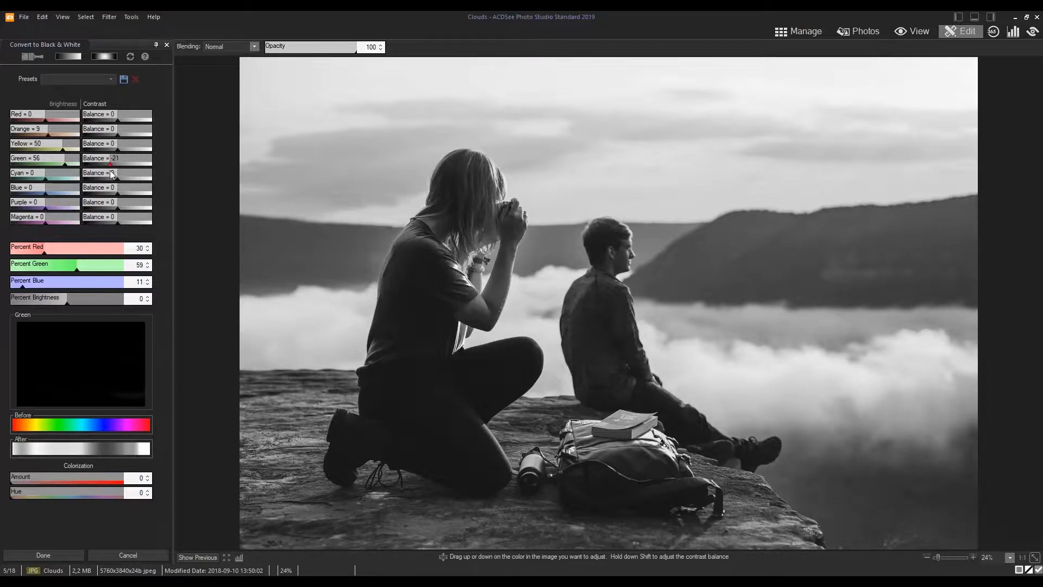
left_click_drag(76, 264, 100, 264)
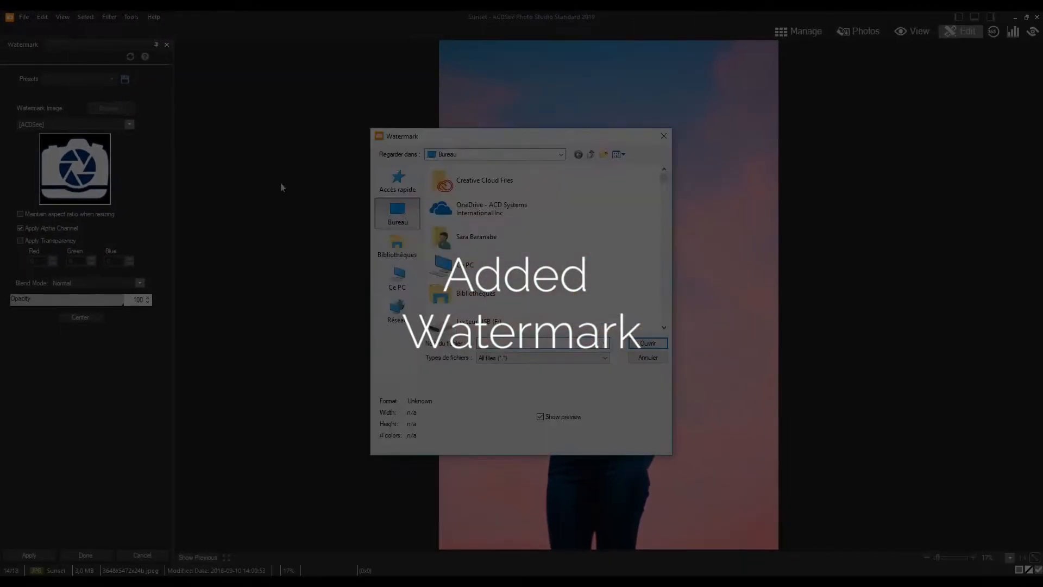
- Choose the ACDSee logo PNG as watermark and place it in the upper-right sky
left_click(646, 343)
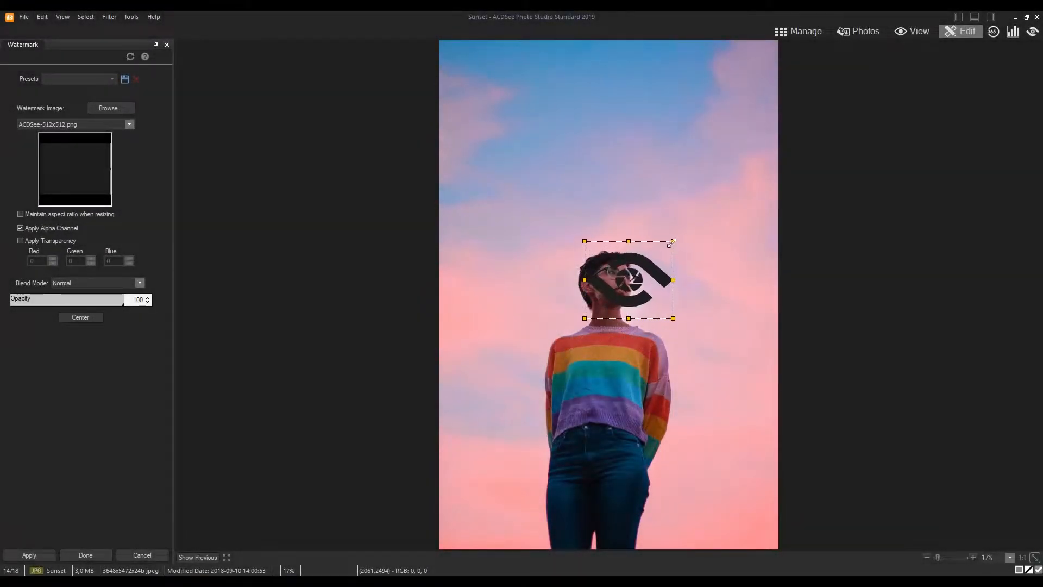
left_click_drag(628, 280, 718, 93)
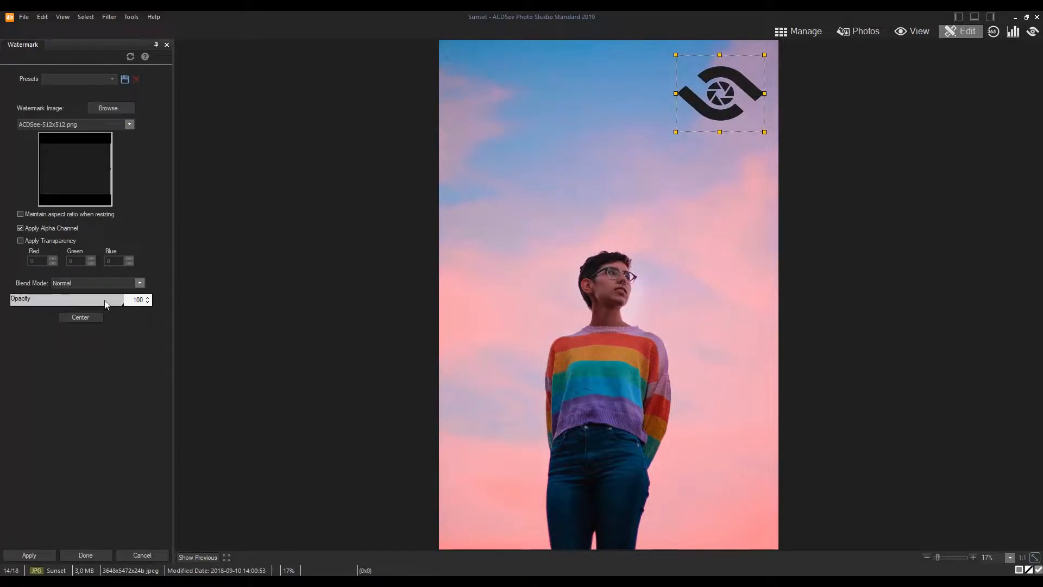
left_click_drag(122, 299, 89, 299)
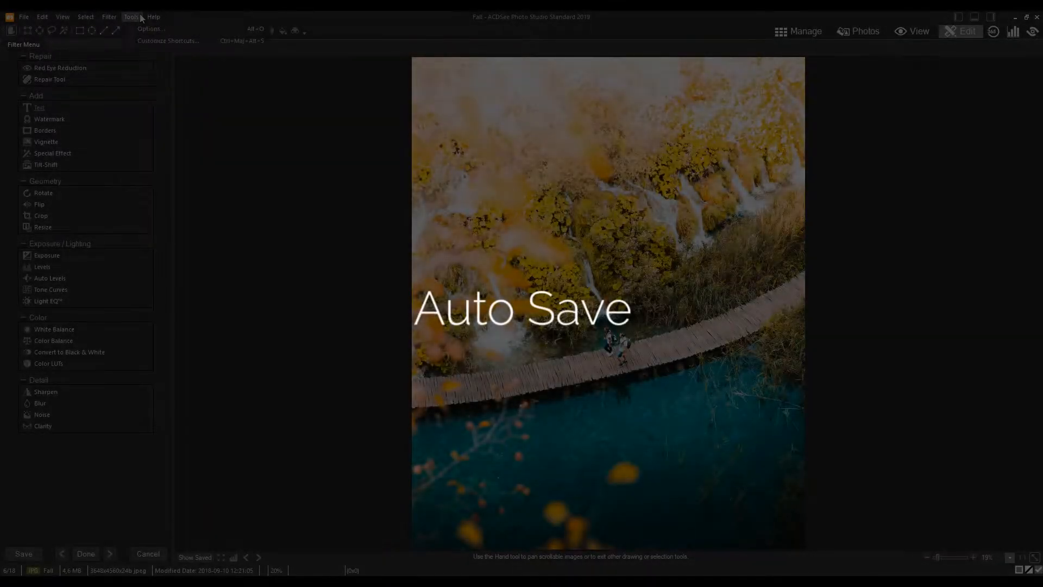
- Enable 'AutoSave all changes' in the Edit Mode options
left_click(150, 29)
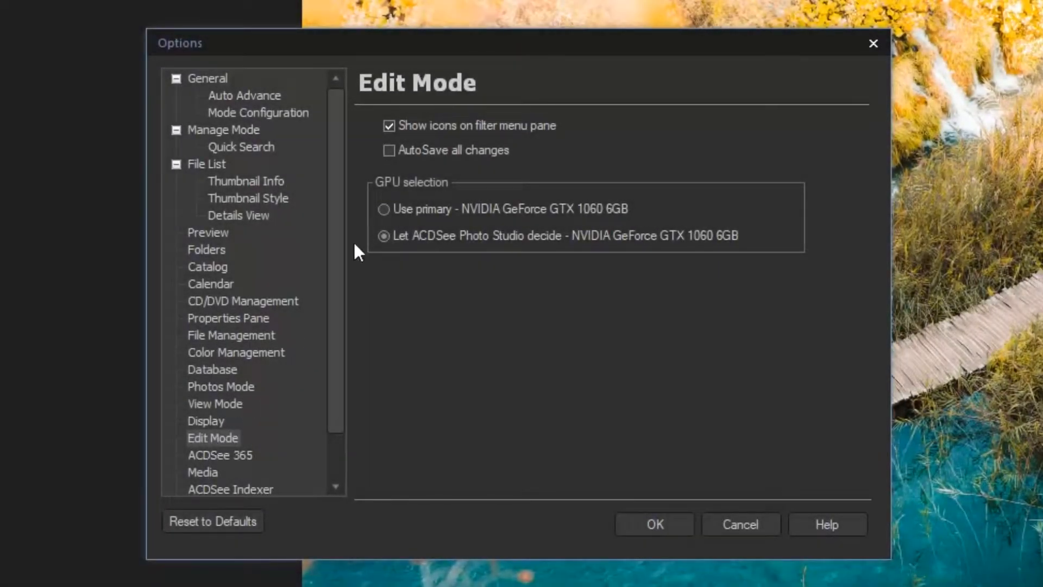
left_click(388, 151)
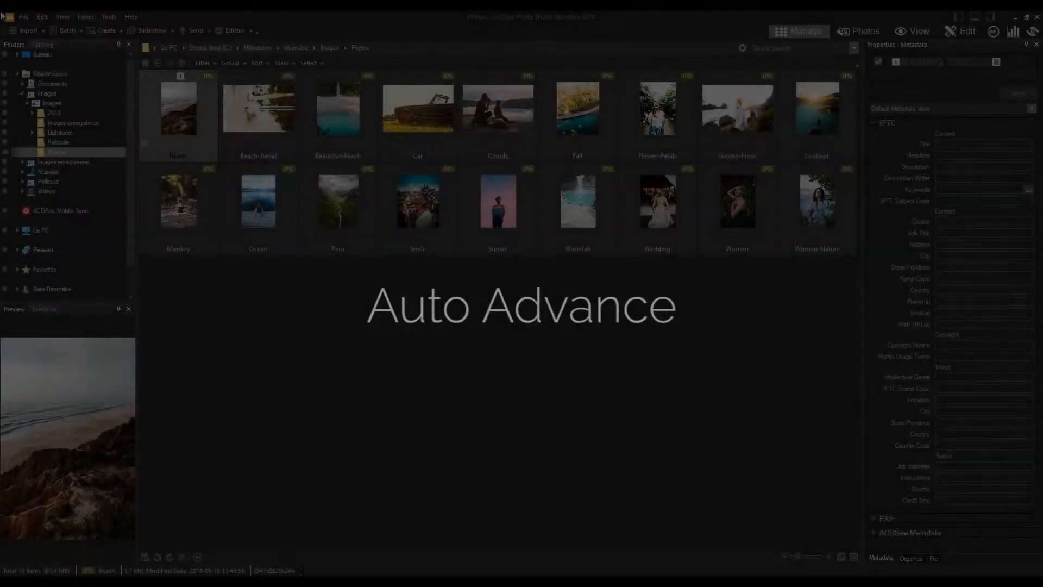
- With Auto Advance on, give Fall a red label and Flower-Petals a rating of 3
left_click(257, 108)
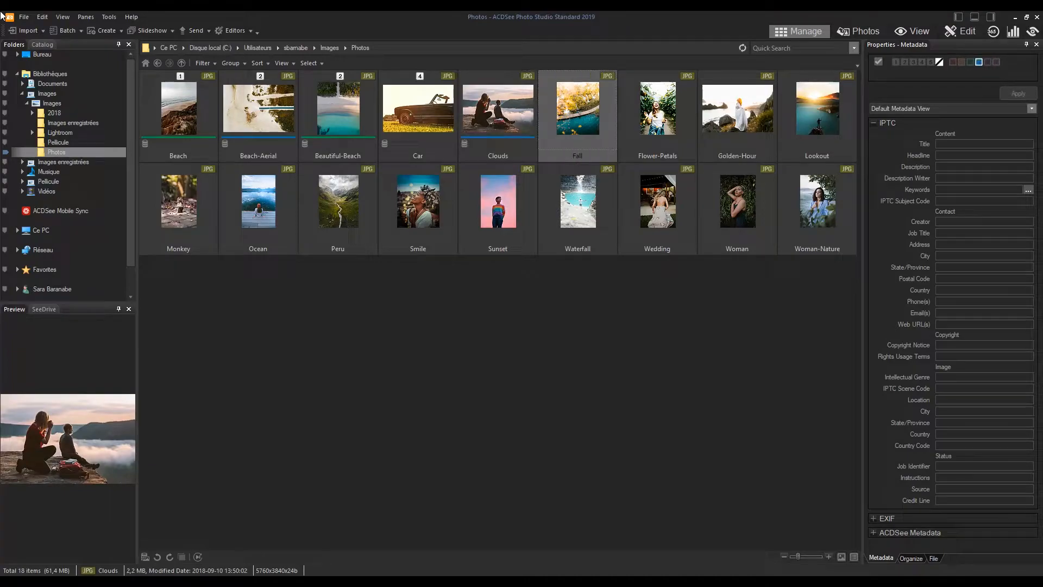
left_click(657, 108)
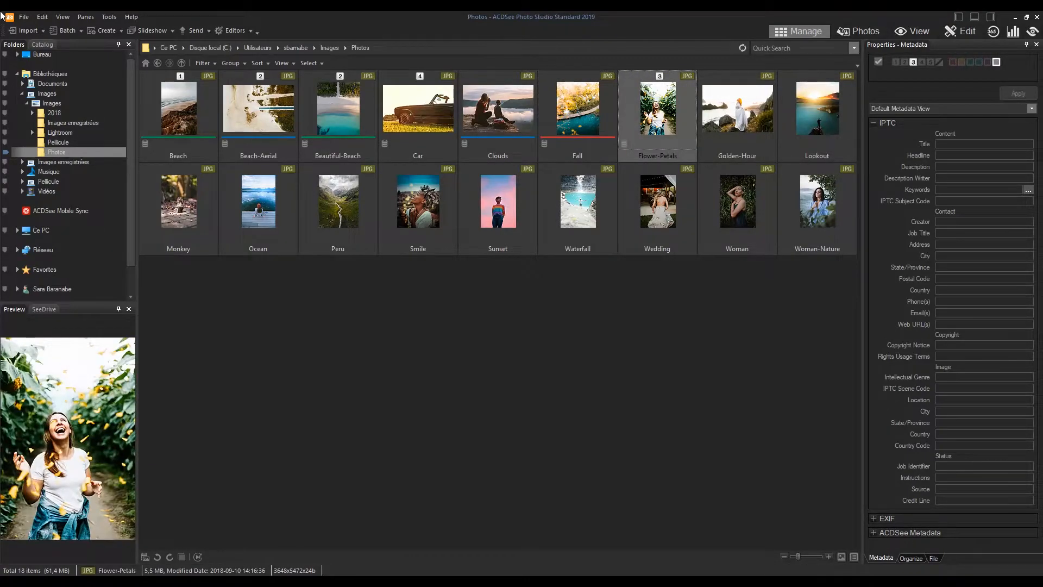
left_click(816, 108)
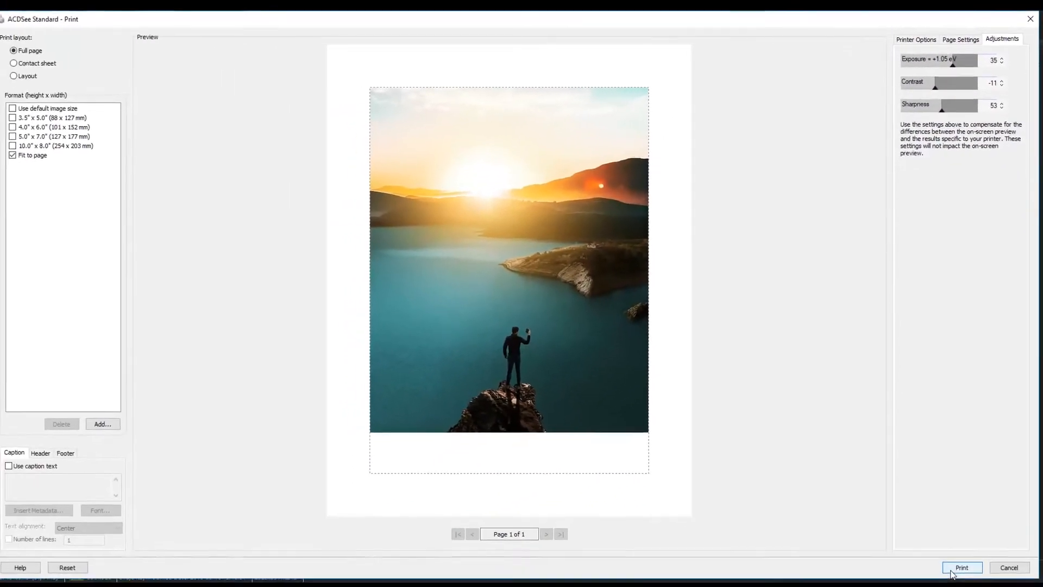
- Print Lookout with Exposure 35, Contrast -11 and Sharpness 53
left_click(1008, 567)
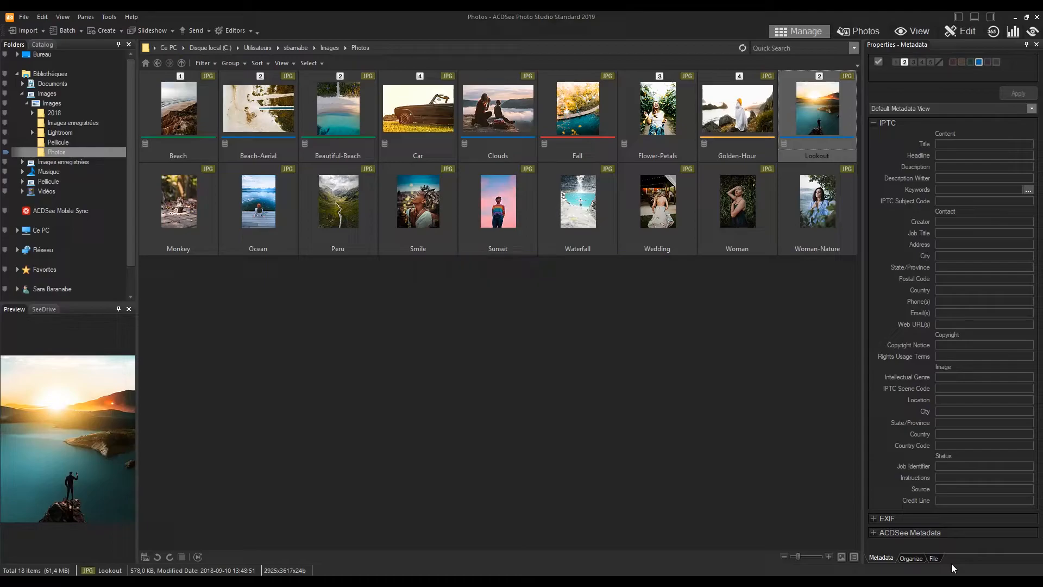